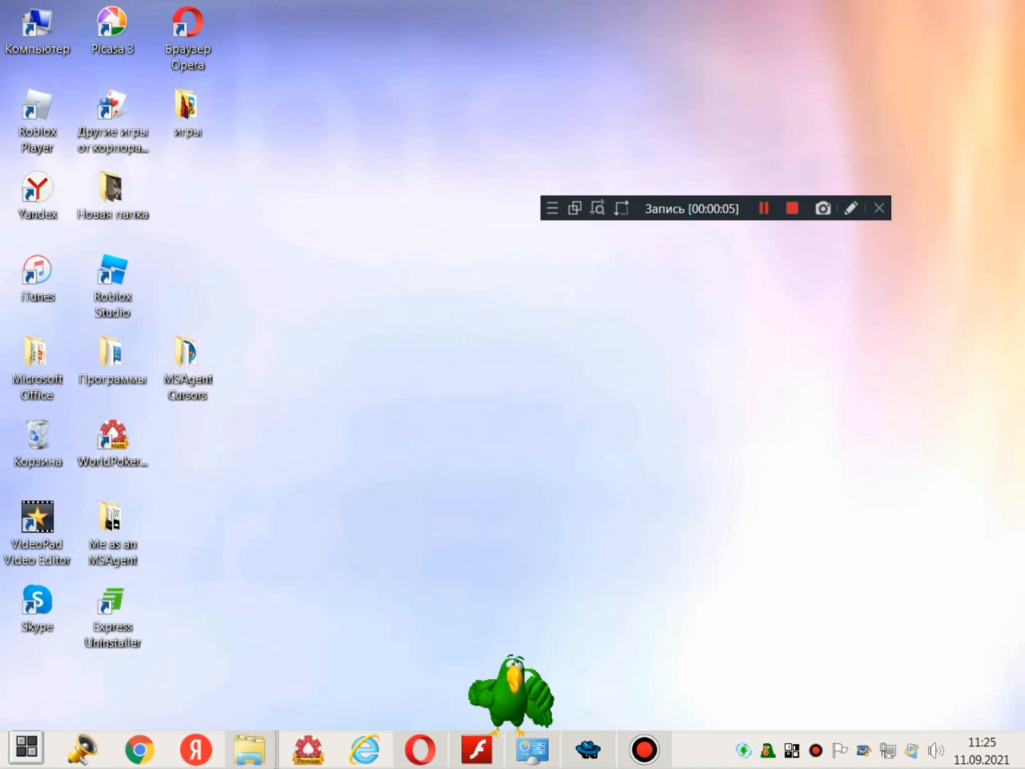
# Make the parrot ask 'What is this?' and bring up the Run box.
pyautogui.click(510, 697)
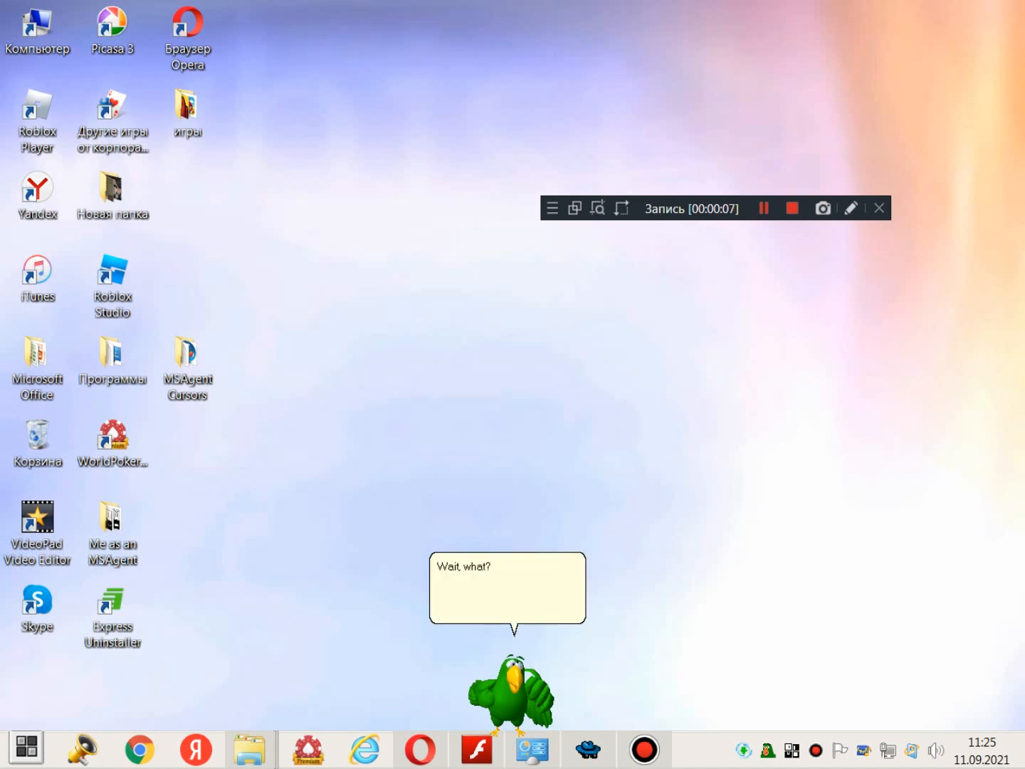
pyautogui.write('What is this? Did')
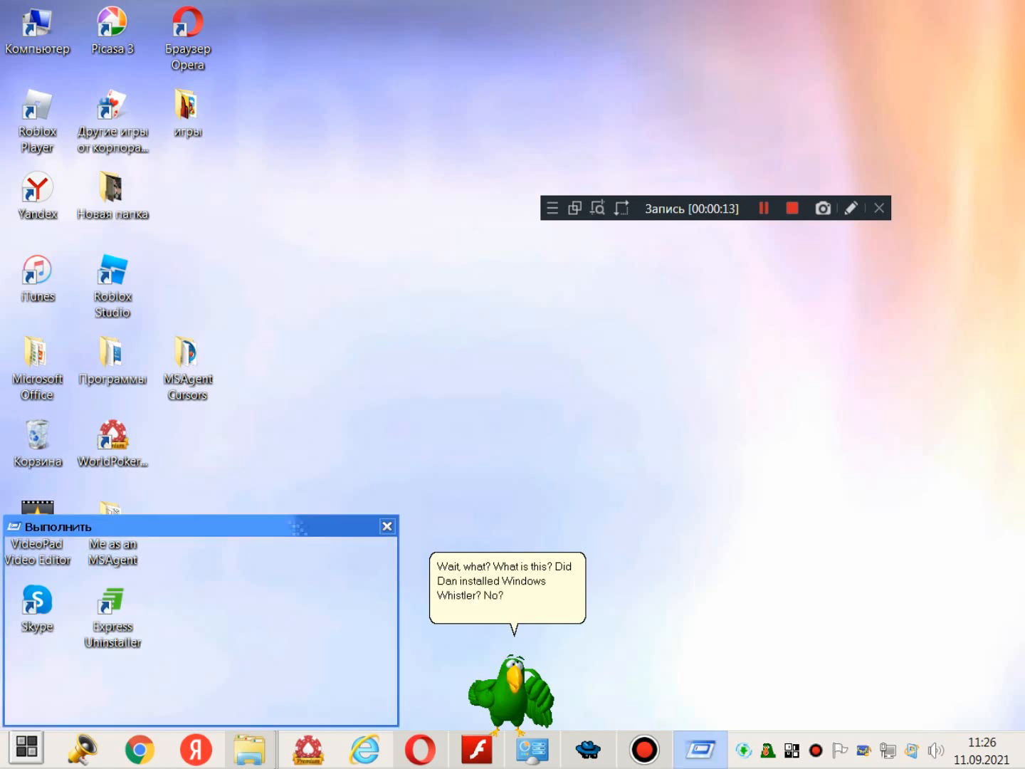
# Replace the mistyped Open field text with 'winver' in the Run dialog.
pyautogui.write('winver')
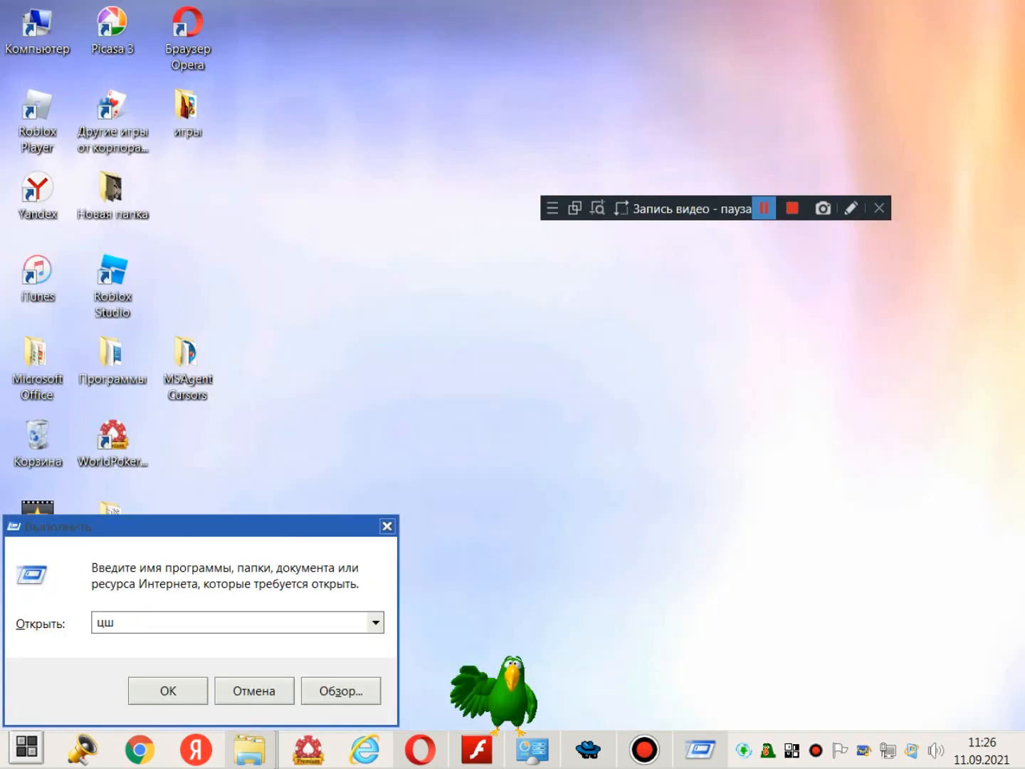
pyautogui.click(765, 208)
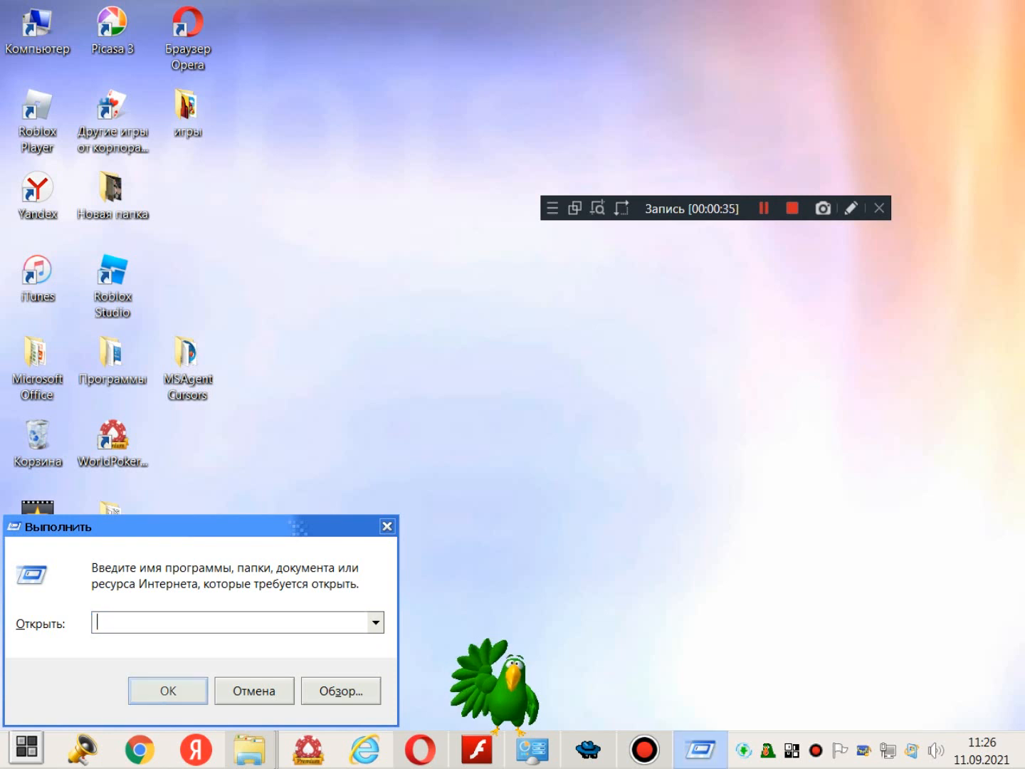
pyautogui.write('winver')
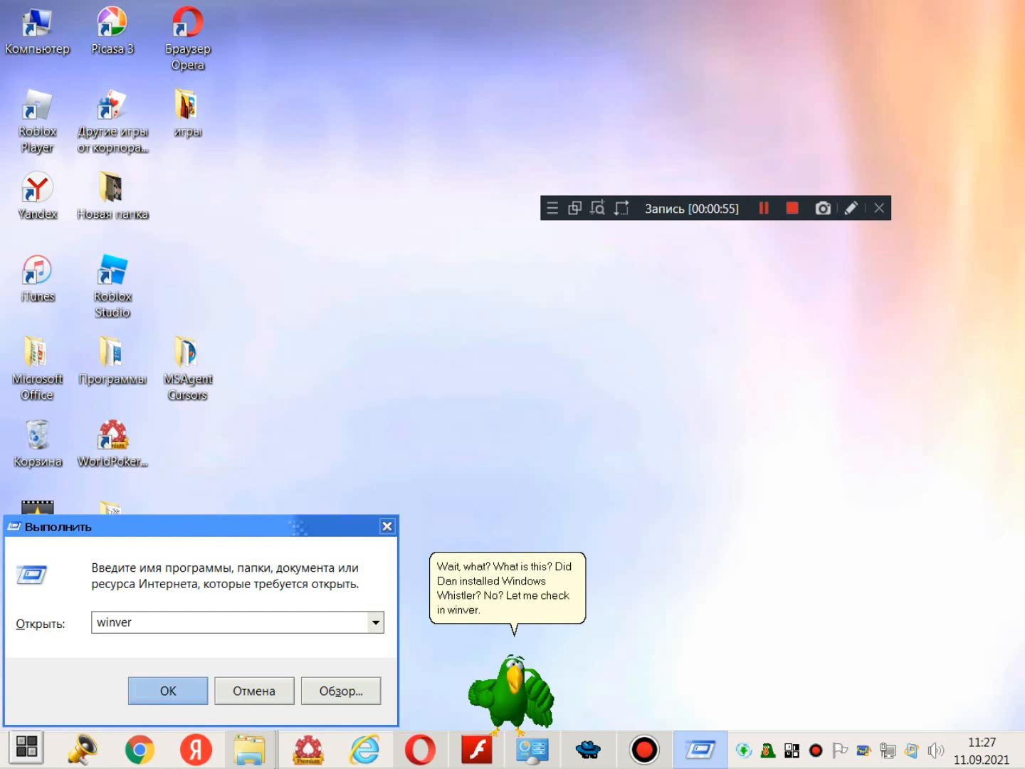
# Run winver to show Windows 7 Home Basic, build 7601 Service Pack 1.
pyautogui.click(168, 690)
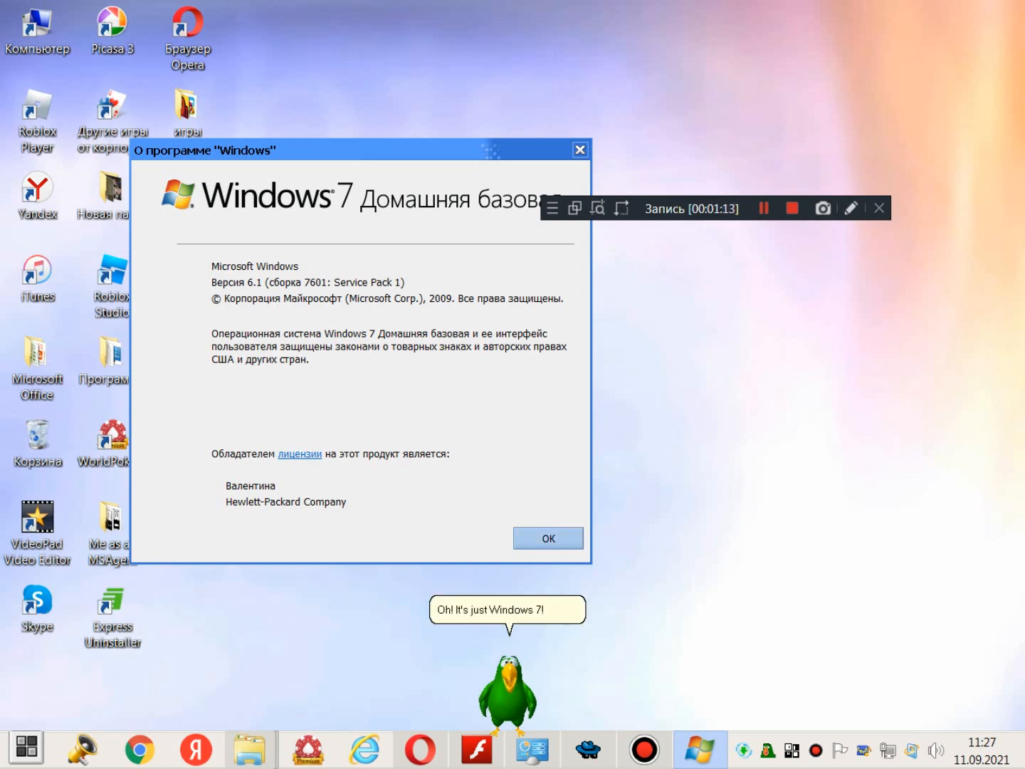
# Dismiss About Windows so the block-faced character joins the parrot.
pyautogui.click(547, 538)
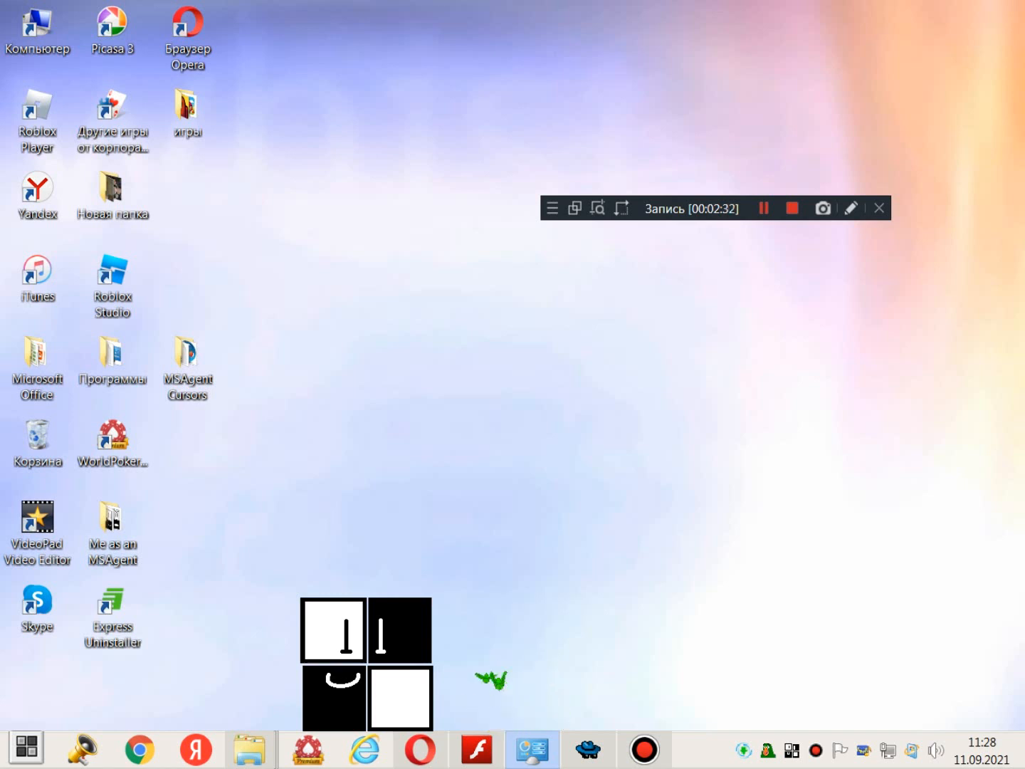
pyautogui.moveTo(470, 670)
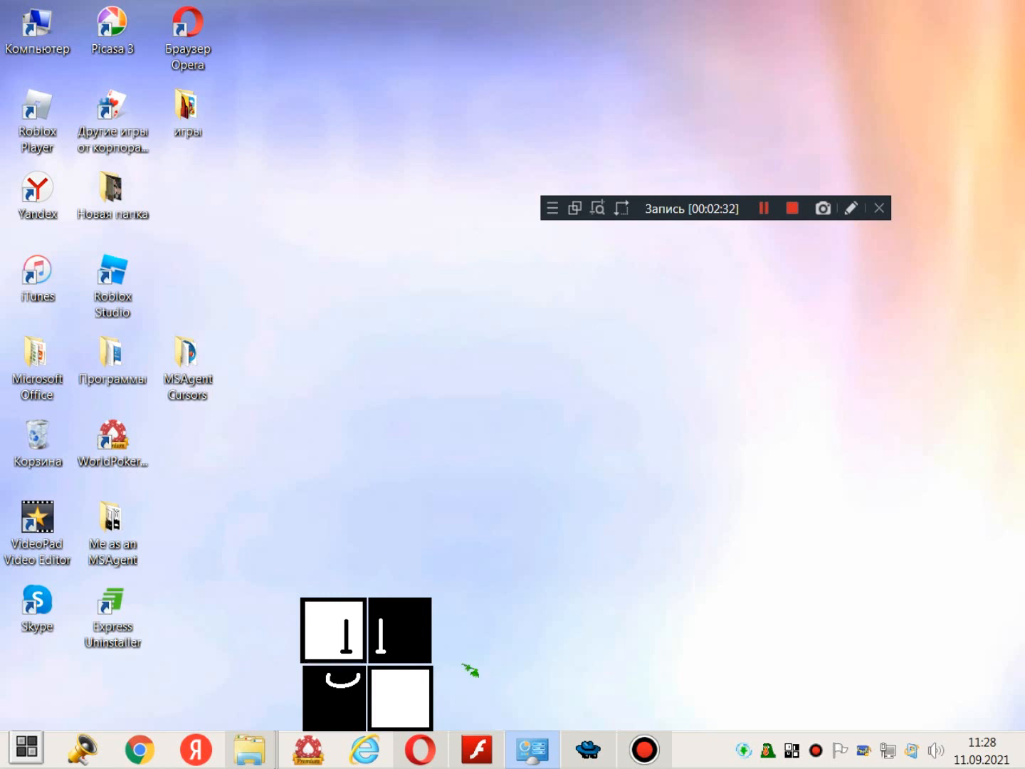